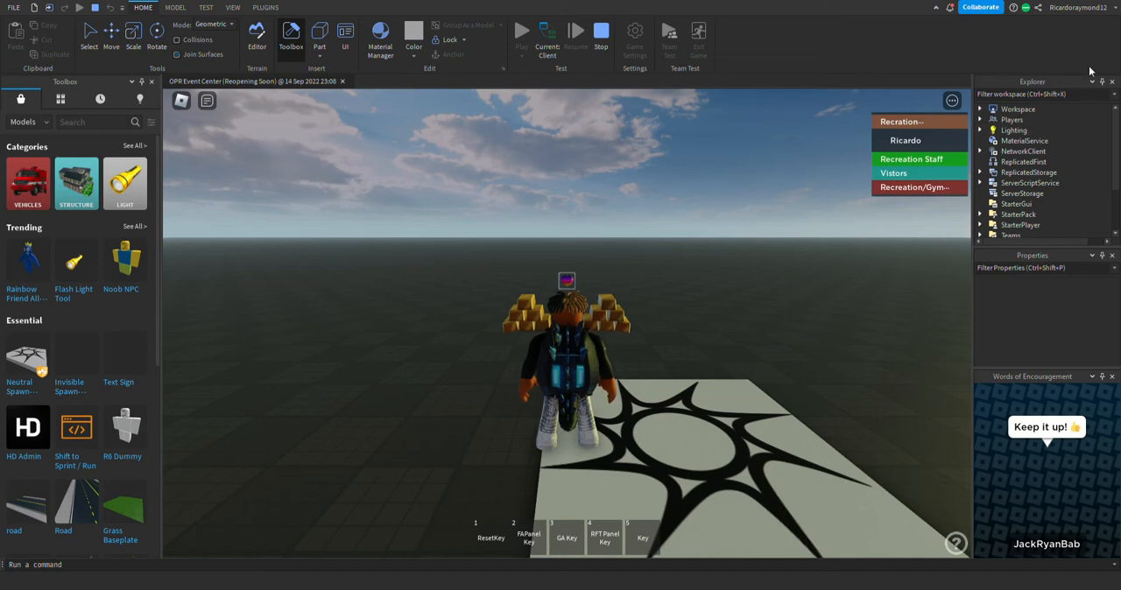
mouse_move(832, 223)
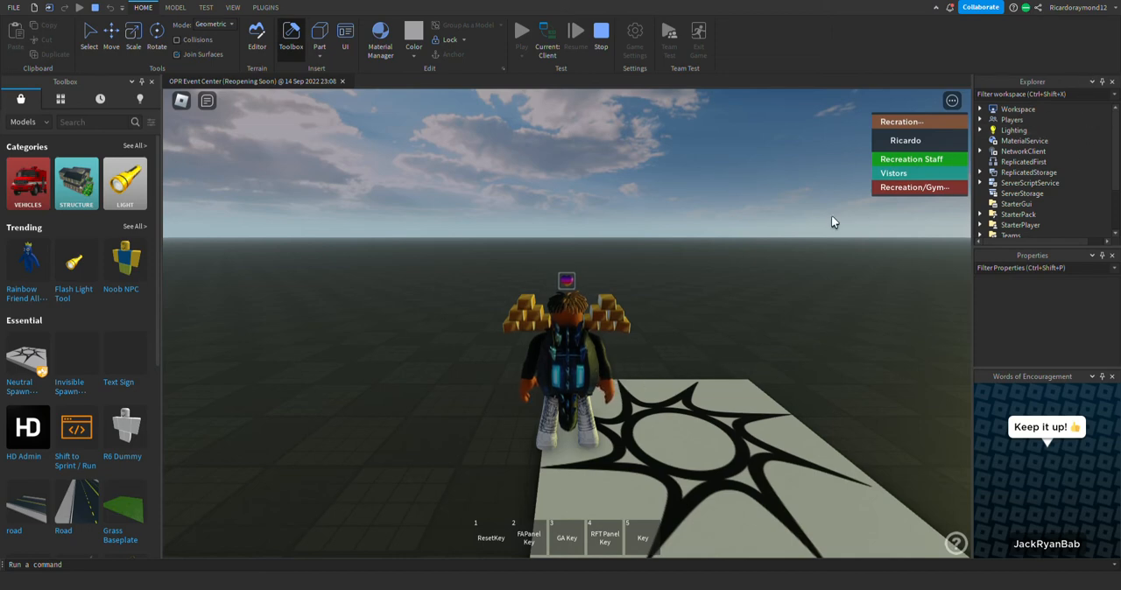